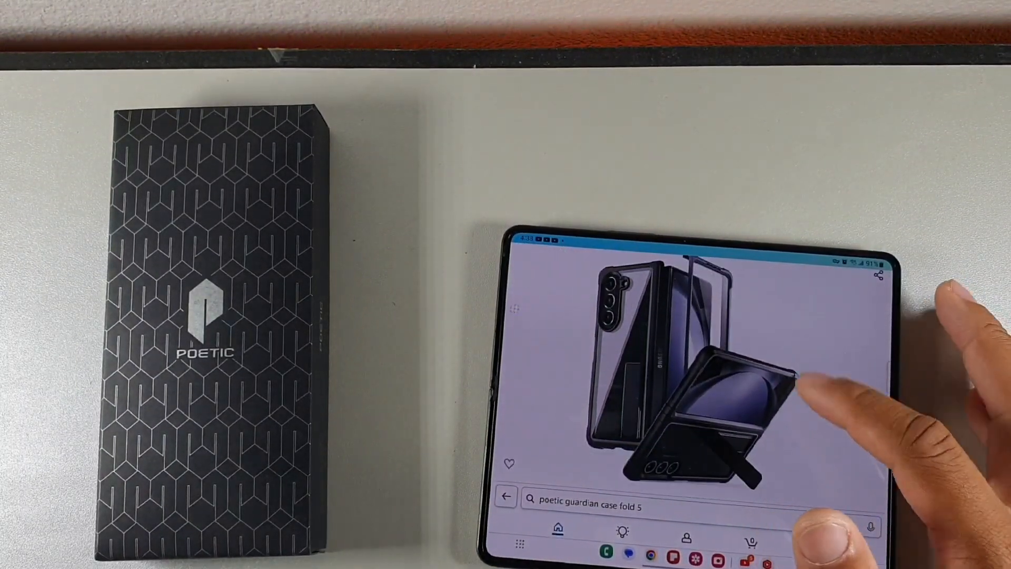
pyautogui.scroll(-3)
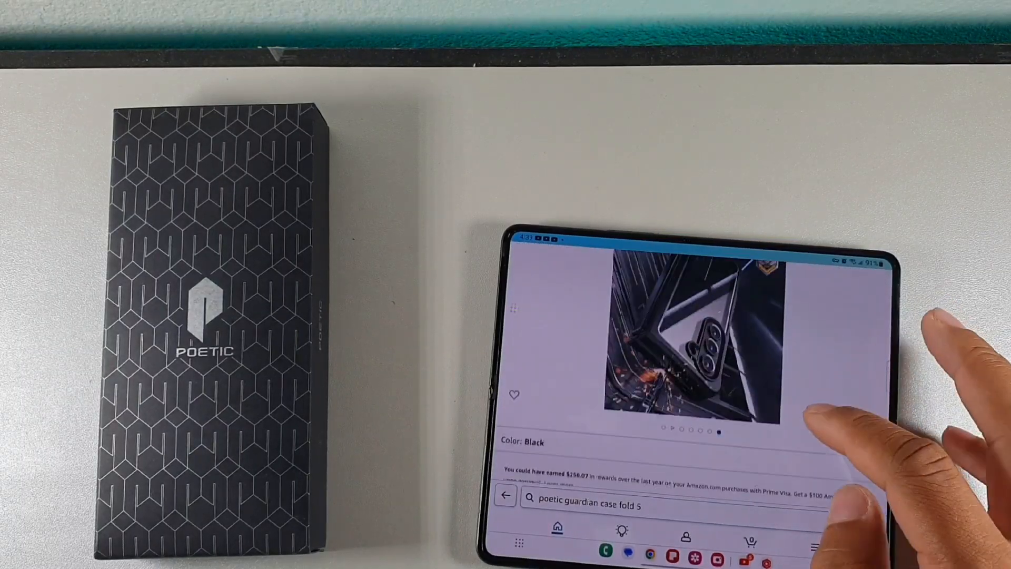
pyautogui.scroll(-3)
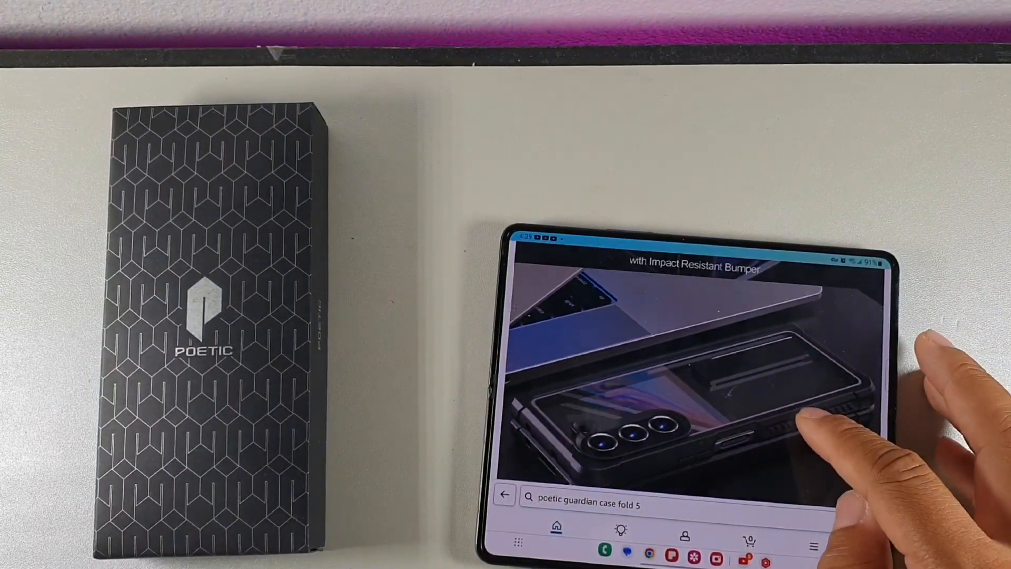
pyautogui.scroll(-3)
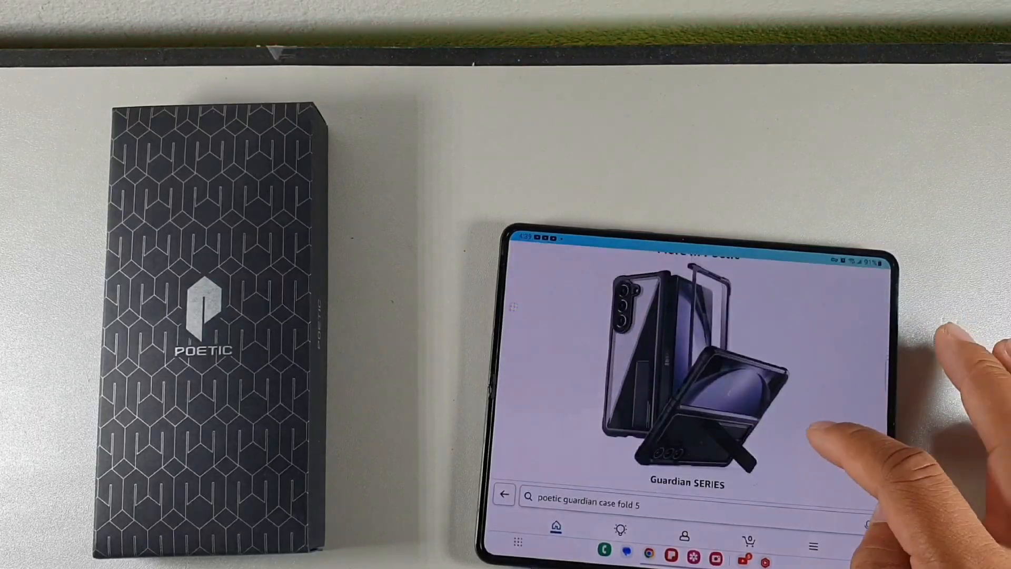
pyautogui.scroll(-3)
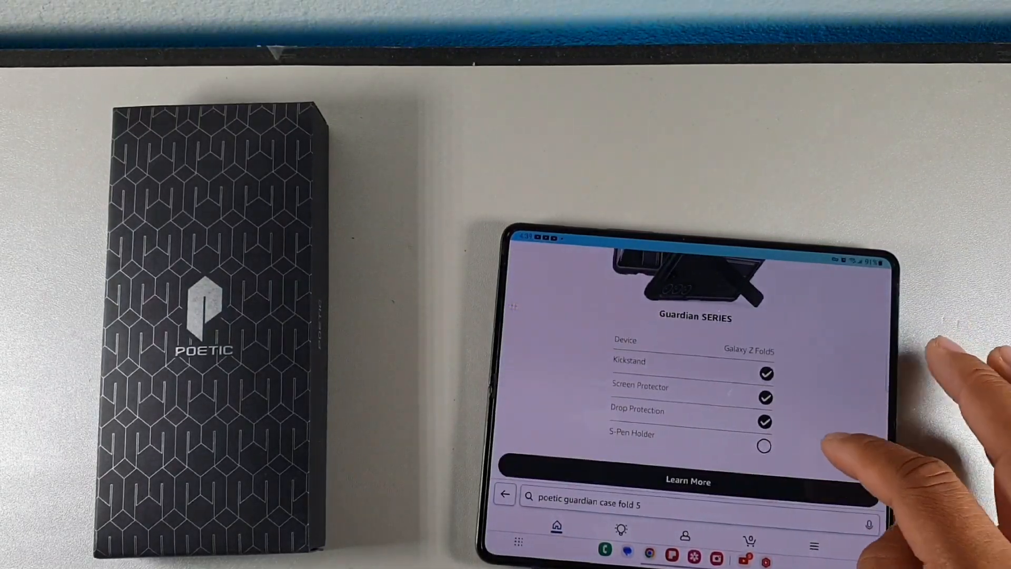